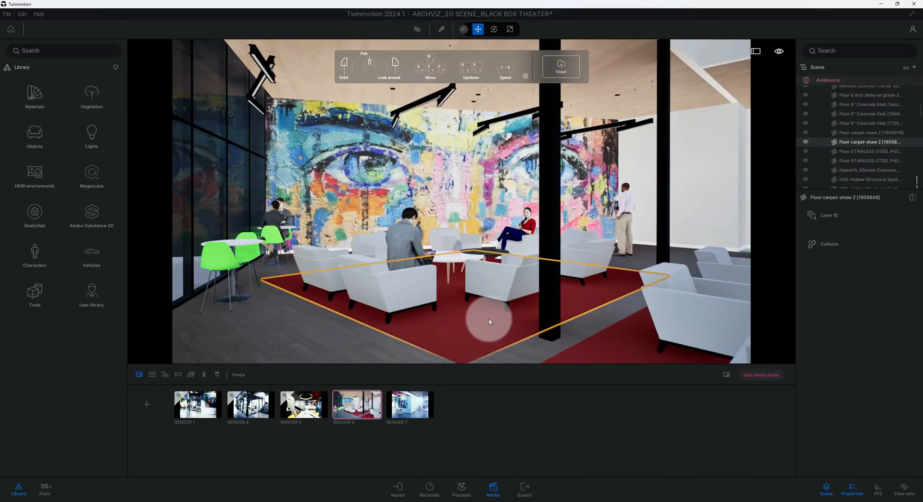
Adjust Render 6's sun intensity and review its Weather, Location and HDRI environment settings
{"action": "left_click", "coordinate": [356, 404]}
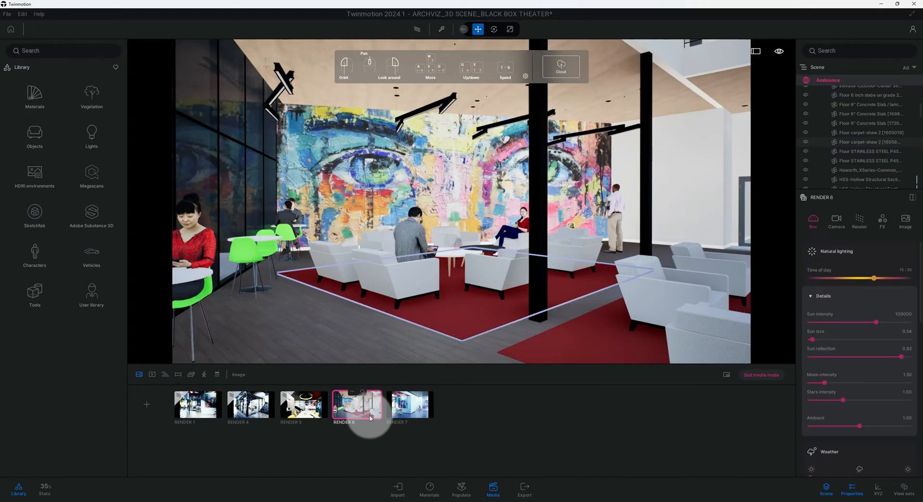
{"action": "mouse_move", "coordinate": [883, 305]}
{"action": "type", "text": "500"}
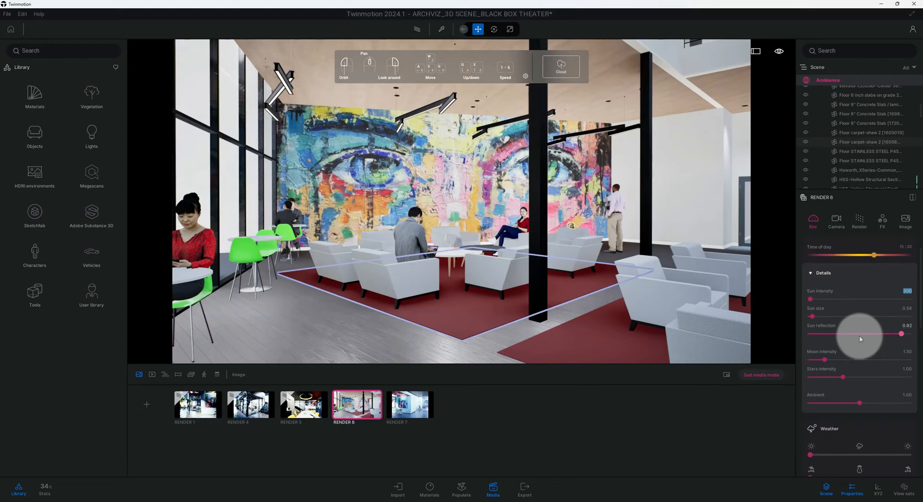
{"action": "scroll", "scroll_direction": "down", "scroll_amount": 3}
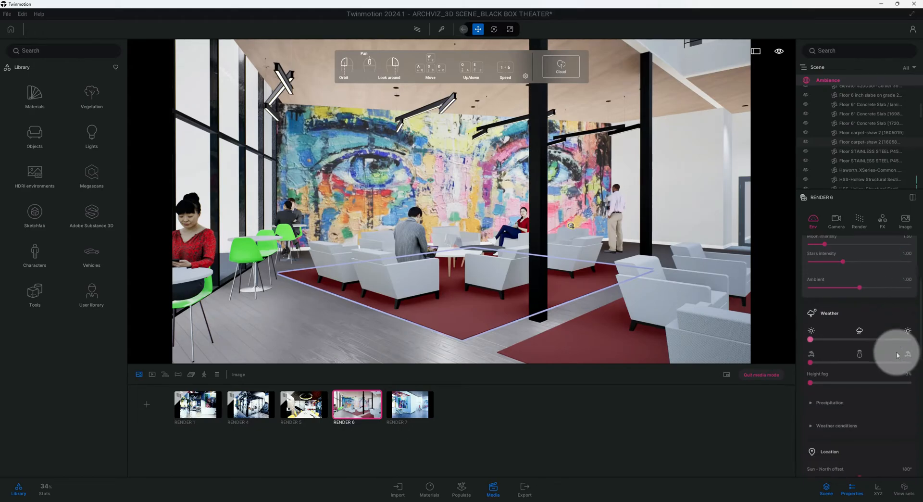
{"action": "scroll", "scroll_direction": "down", "scroll_amount": 3}
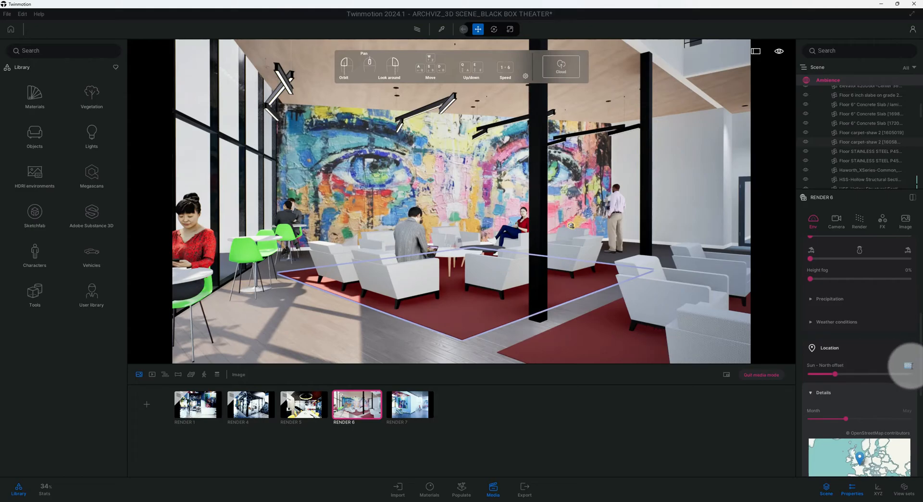
{"action": "scroll", "scroll_direction": "down", "scroll_amount": 3}
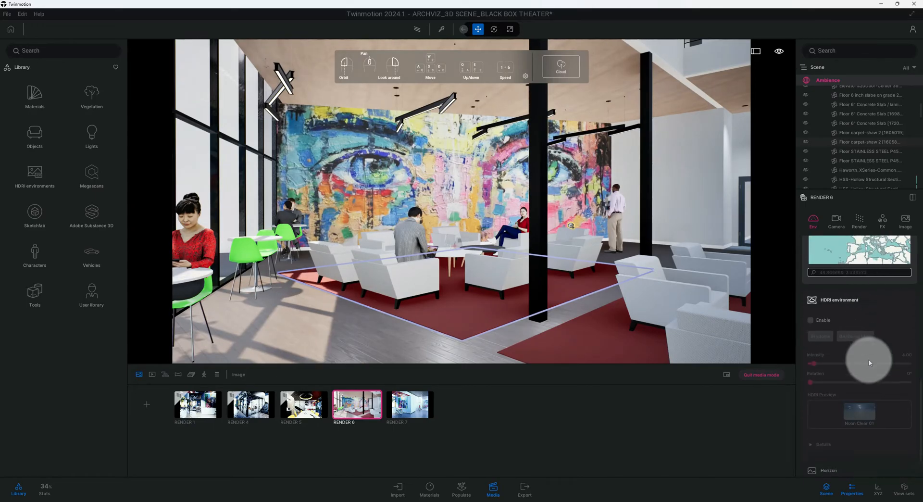
{"action": "mouse_move", "coordinate": [838, 309]}
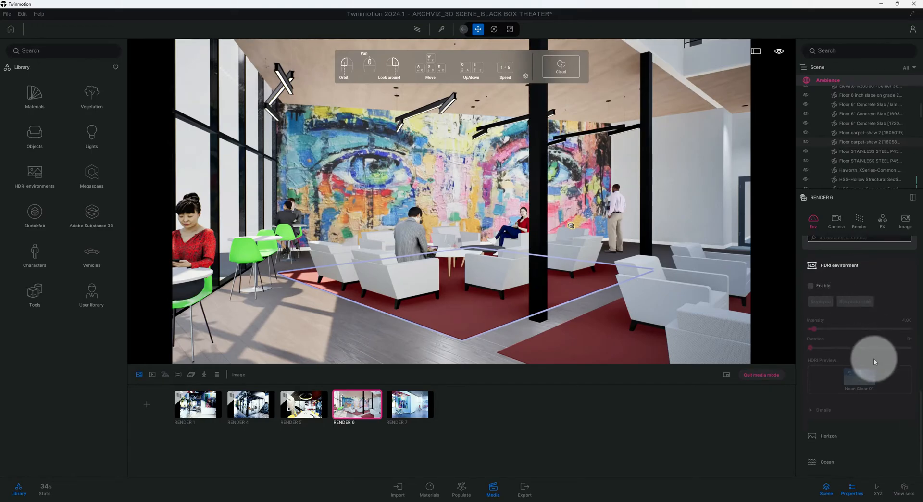
Lower Render 6's white balance for a warmer tone and set lens vignetting to 75%
{"action": "left_click", "coordinate": [835, 220]}
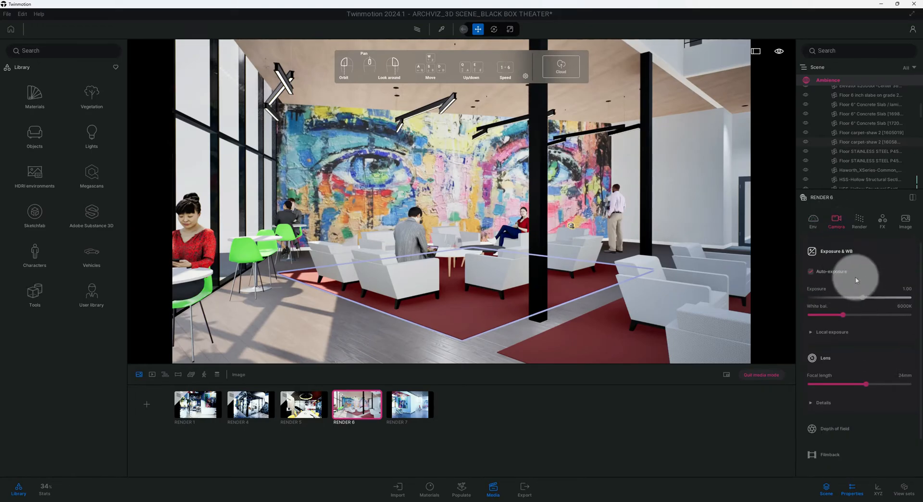
{"action": "mouse_move", "coordinate": [876, 296]}
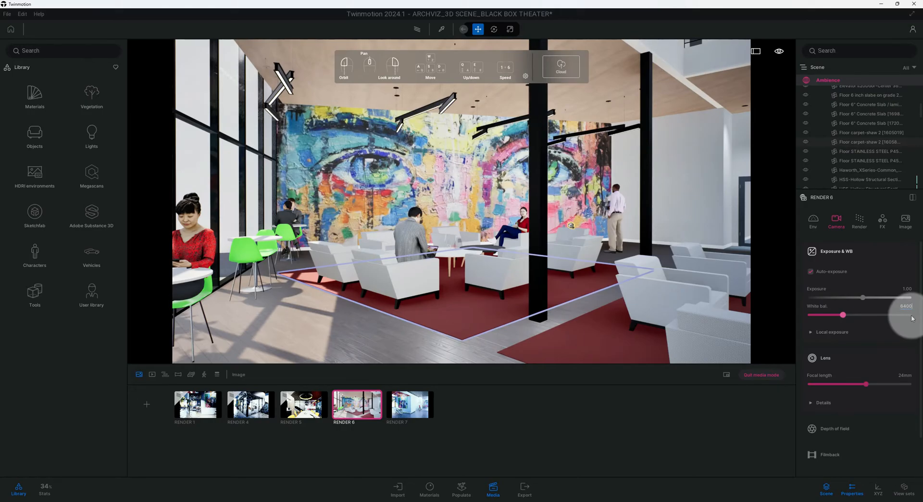
{"action": "left_click", "coordinate": [812, 332]}
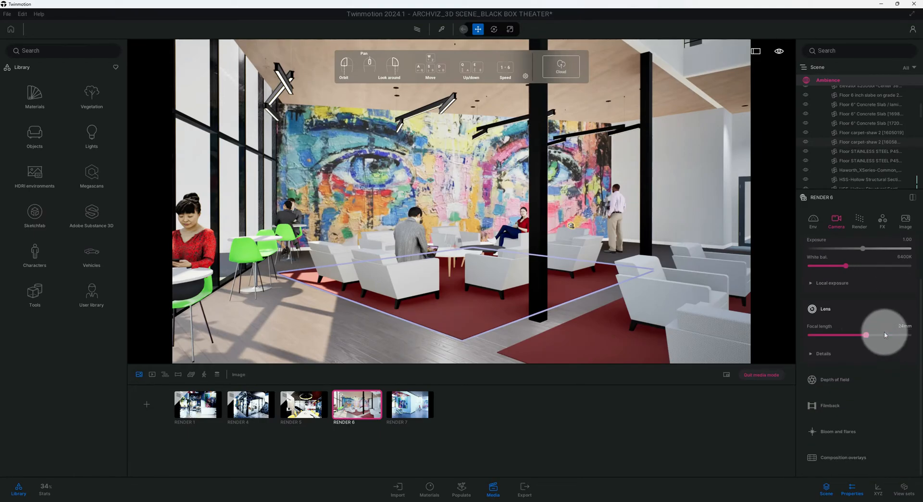
{"action": "left_click", "coordinate": [823, 354]}
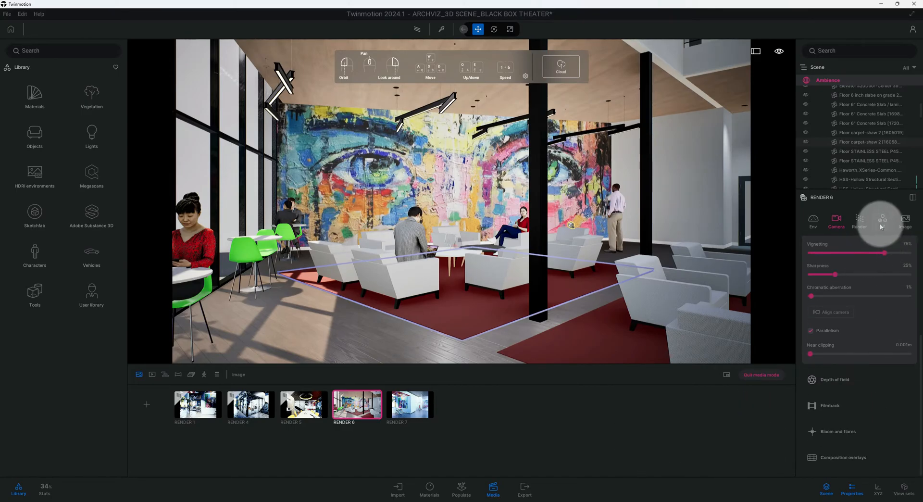
Apply the Beauty 2 color gradient preset to Render 6's color grading
{"action": "left_click", "coordinate": [882, 219]}
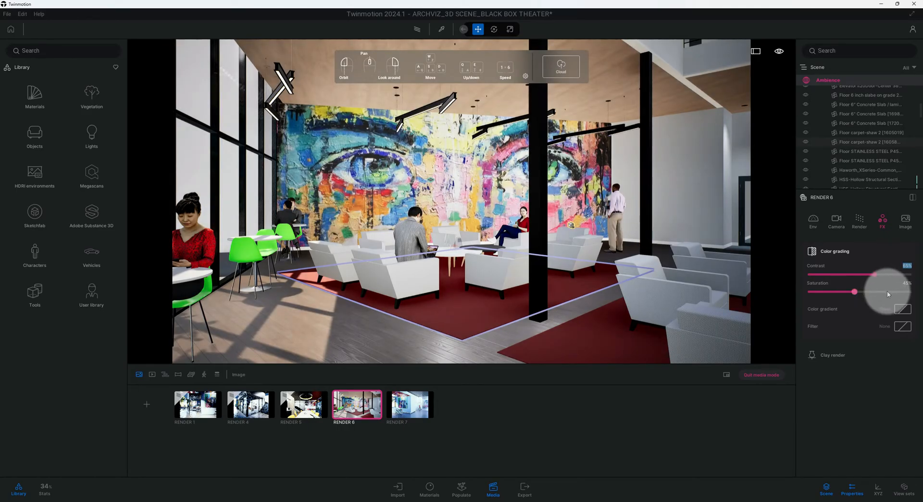
{"action": "left_click", "coordinate": [903, 308]}
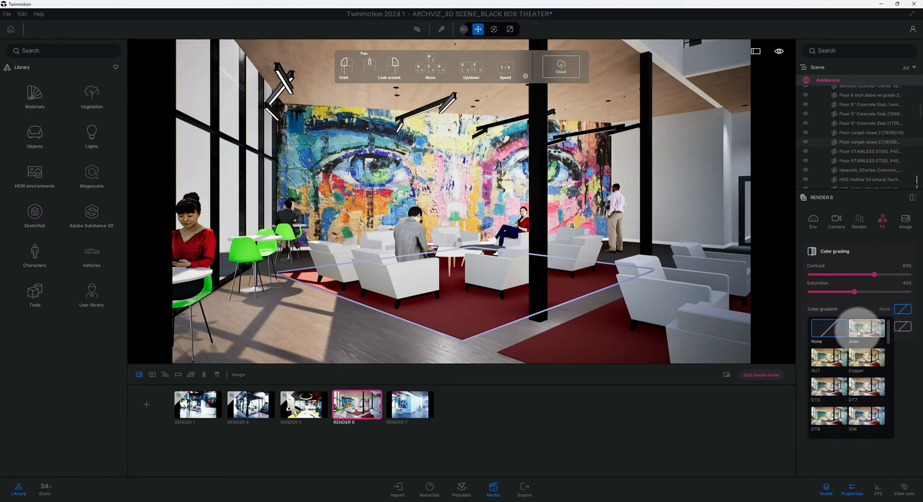
{"action": "scroll", "scroll_direction": "down", "scroll_amount": 3}
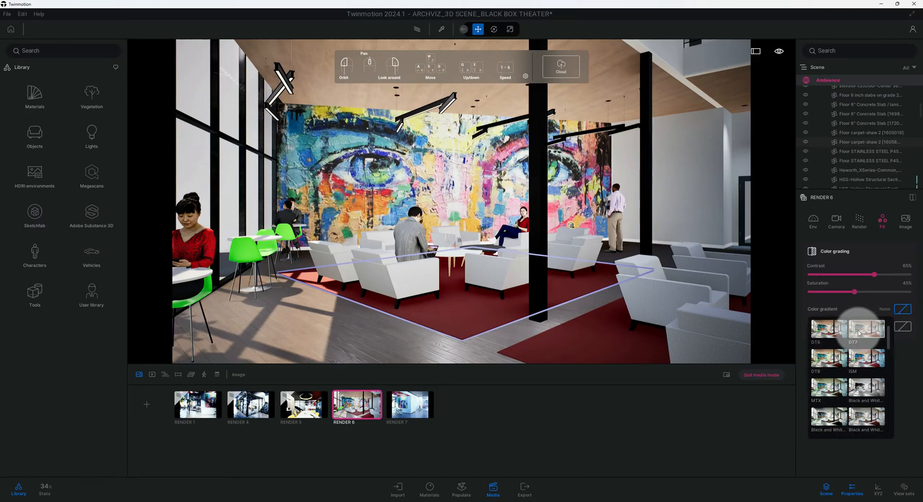
{"action": "scroll", "scroll_direction": "down", "scroll_amount": 3}
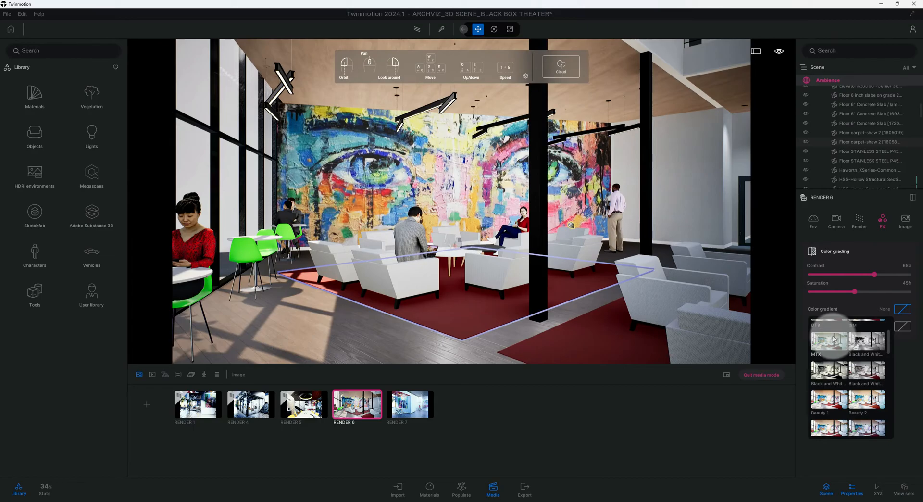
{"action": "scroll", "scroll_direction": "down", "scroll_amount": 3}
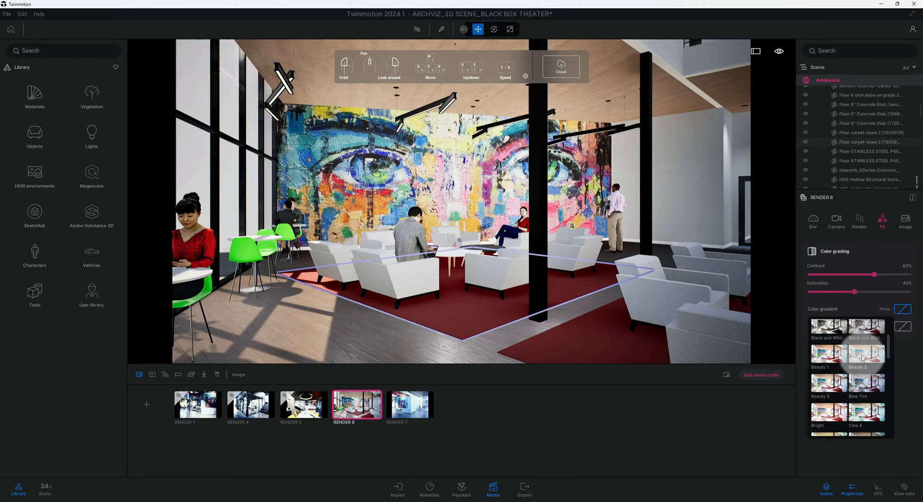
{"action": "left_click", "coordinate": [864, 355]}
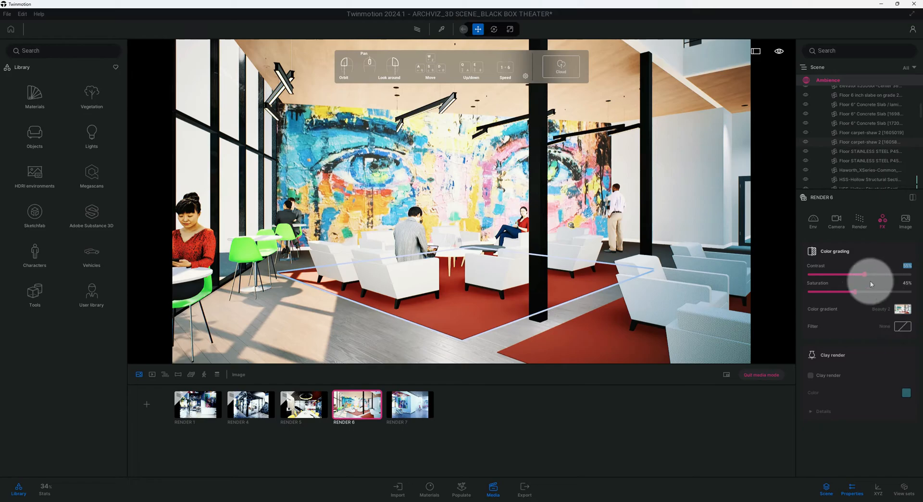
Enable the filmback on Render 6's camera so the lounge shot is reframed to its aspect ratio
{"action": "left_click", "coordinate": [906, 219]}
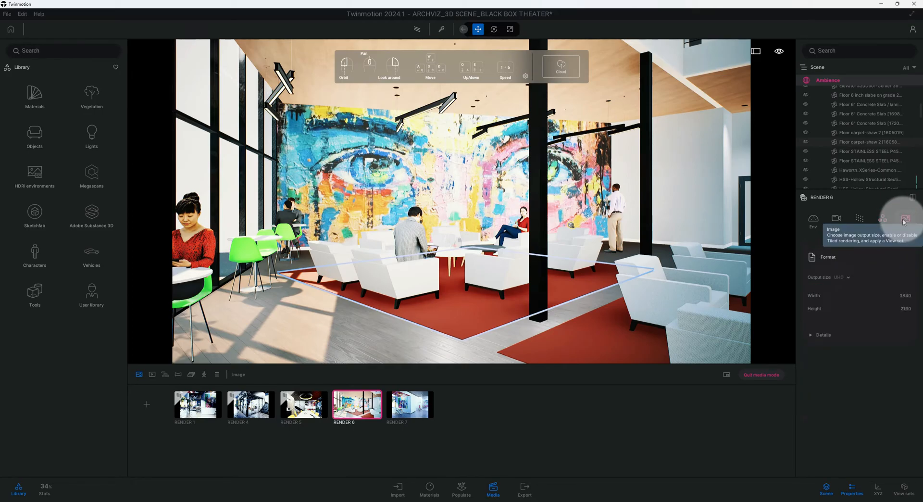
{"action": "left_click", "coordinate": [842, 277]}
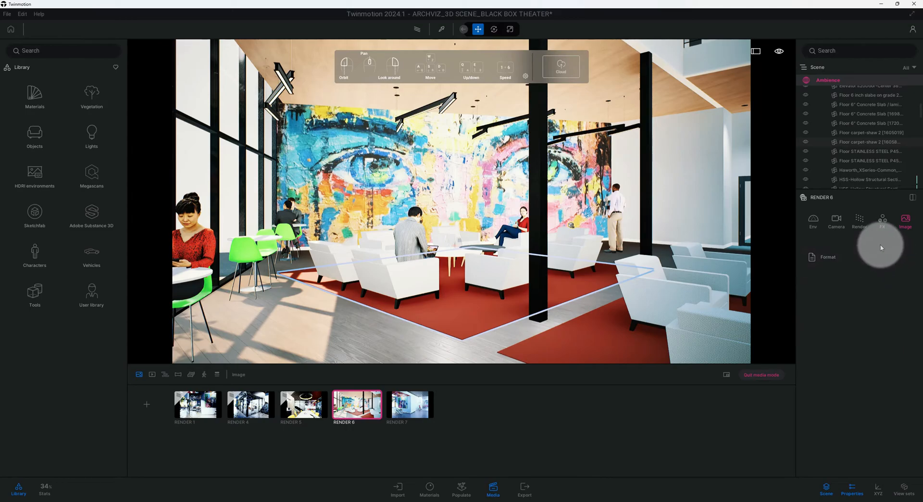
{"action": "left_click", "coordinate": [835, 220]}
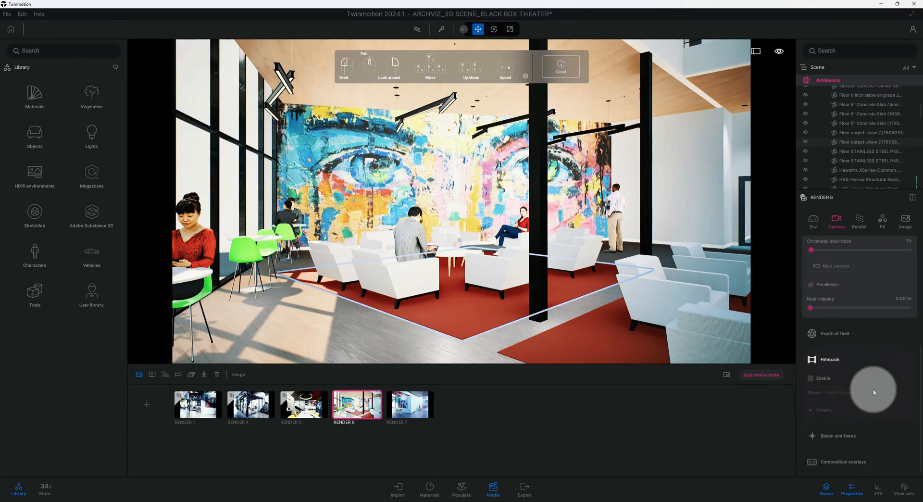
{"action": "left_click", "coordinate": [811, 378]}
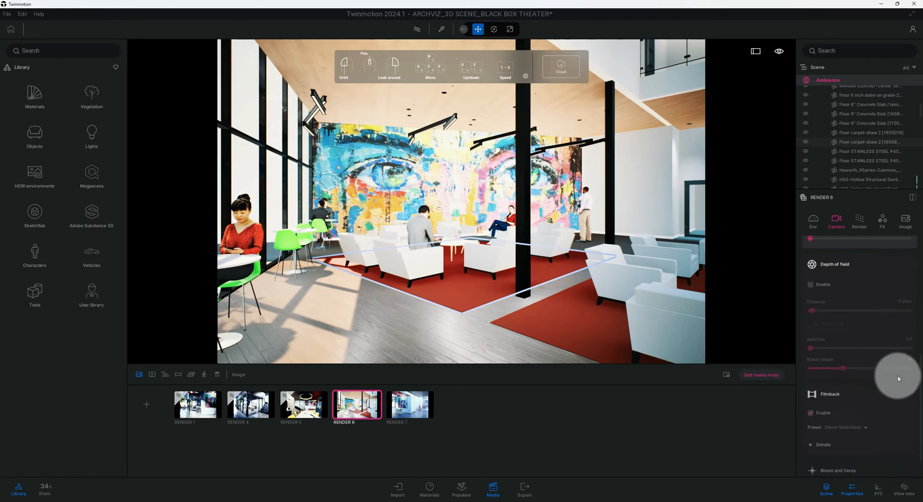
{"action": "left_click", "coordinate": [882, 221]}
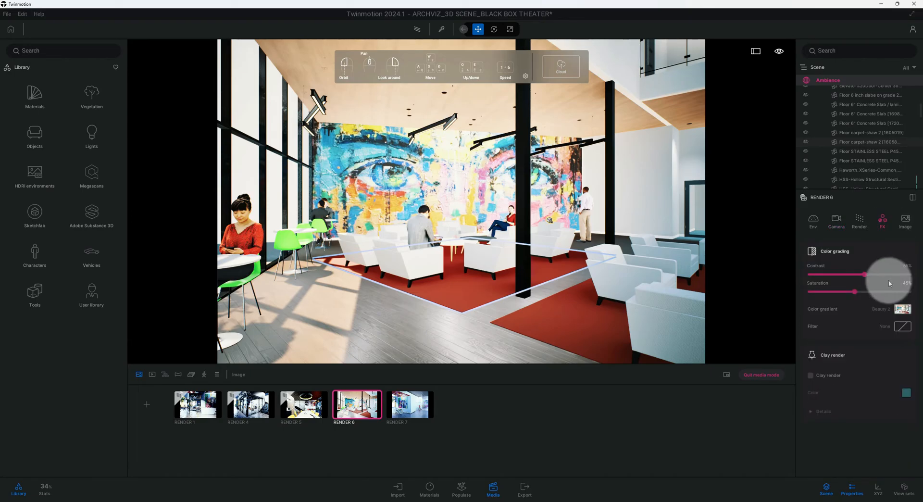
Set Render 6's real-time global illumination to Lumen with scene detail 2.5 and view distance 1000m
{"action": "left_click", "coordinate": [858, 220]}
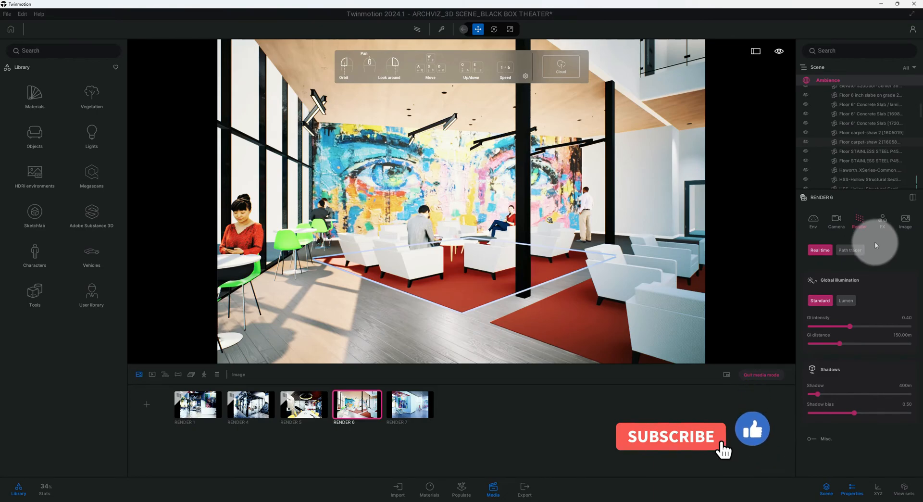
{"action": "mouse_move", "coordinate": [841, 271]}
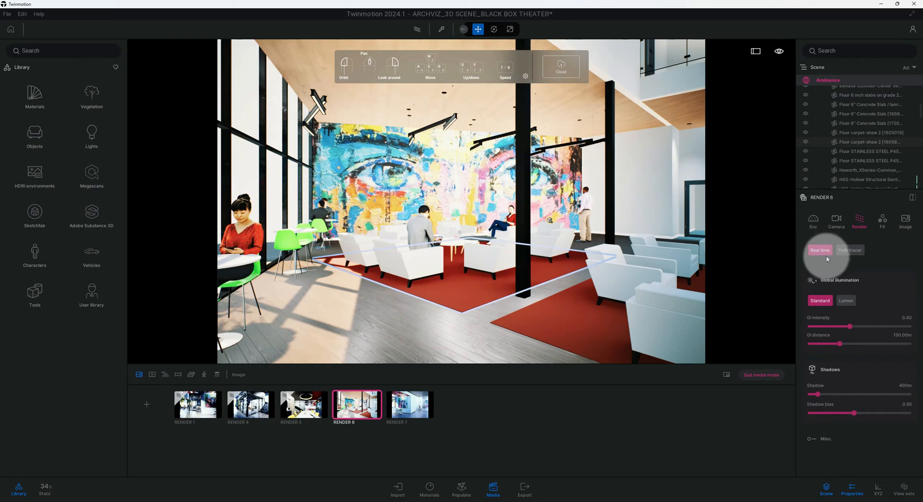
{"action": "left_click", "coordinate": [845, 301]}
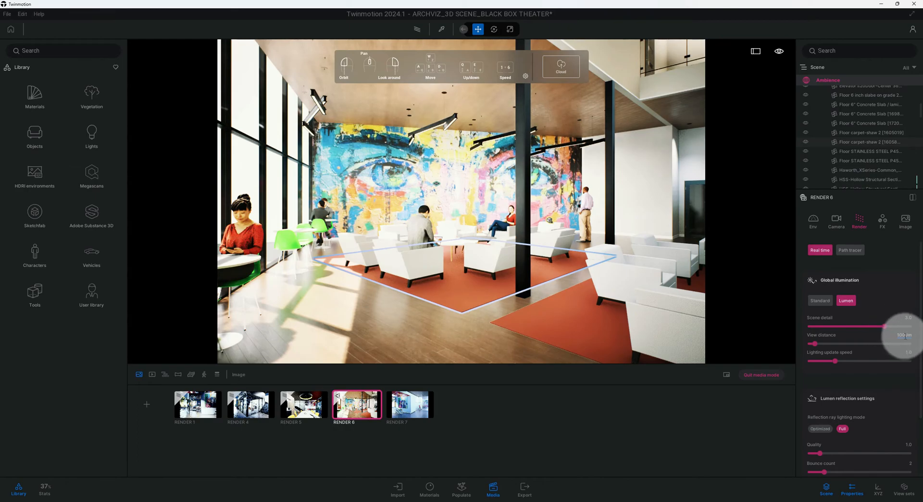
{"action": "mouse_move", "coordinate": [907, 318]}
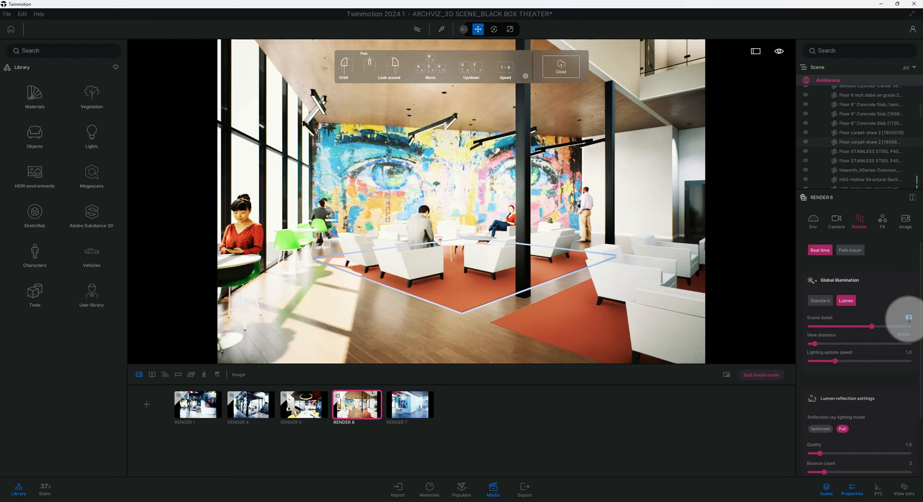
{"action": "scroll", "scroll_direction": "down", "scroll_amount": 3}
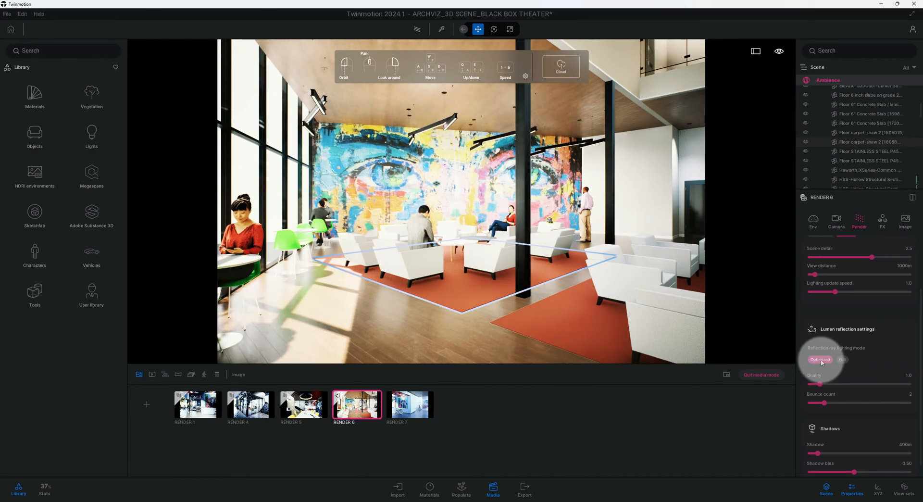
{"action": "mouse_move", "coordinate": [843, 359]}
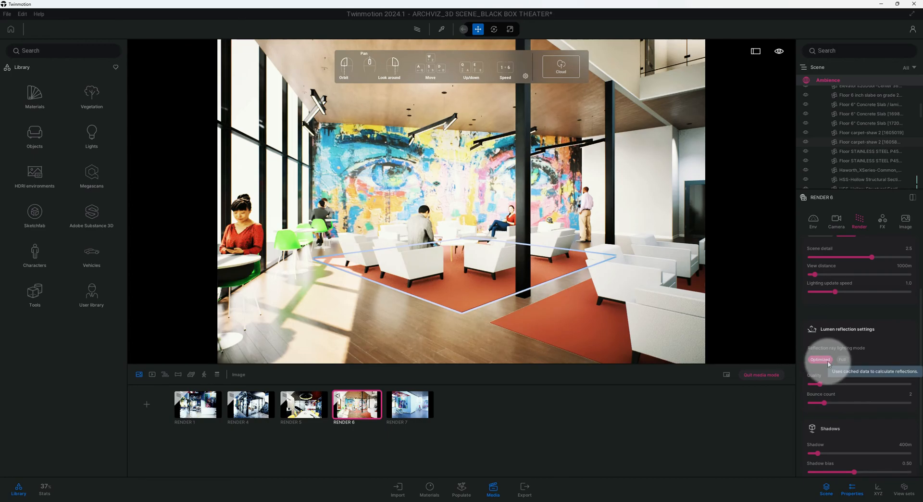
Use Full reflection ray lighting and raise Lumen reflection quality for Render 6
{"action": "left_click", "coordinate": [842, 359]}
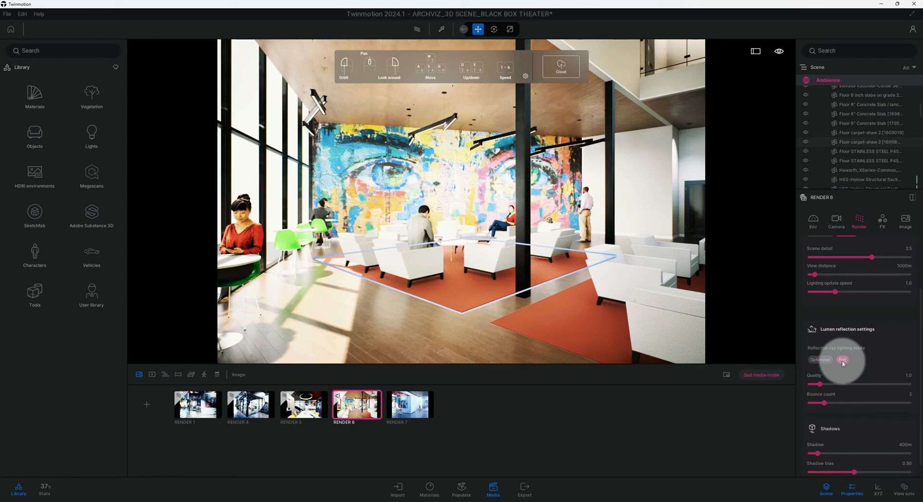
{"action": "scroll", "scroll_direction": "down", "scroll_amount": 3}
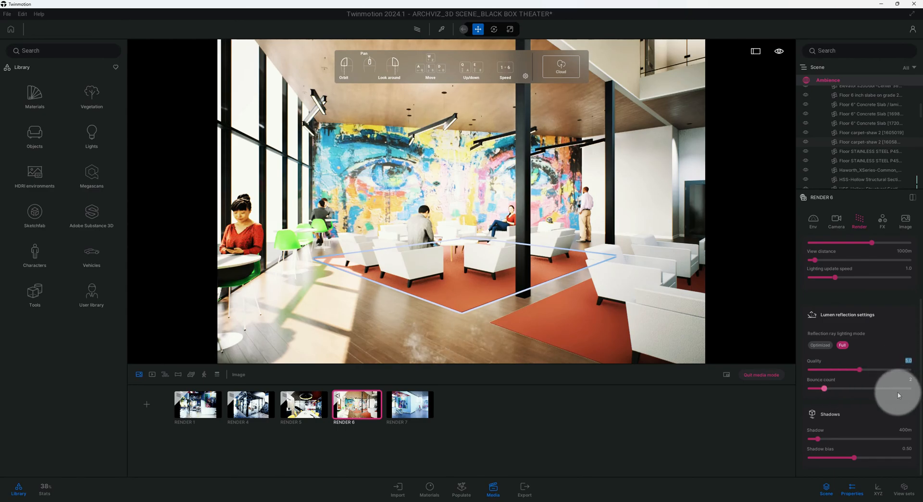
{"action": "left_click", "coordinate": [882, 220]}
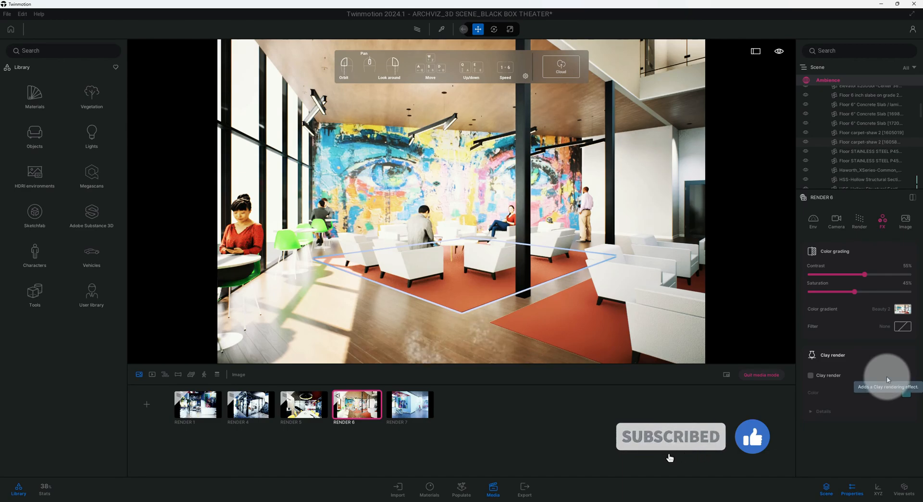
Check Render 6's output Width/Height now following the filmback, then return to environment settings
{"action": "left_click", "coordinate": [905, 220]}
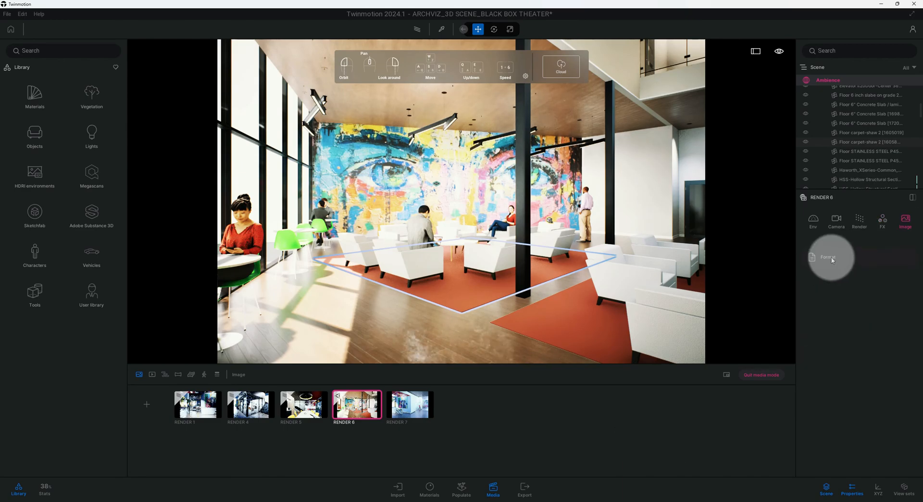
{"action": "left_click", "coordinate": [827, 257]}
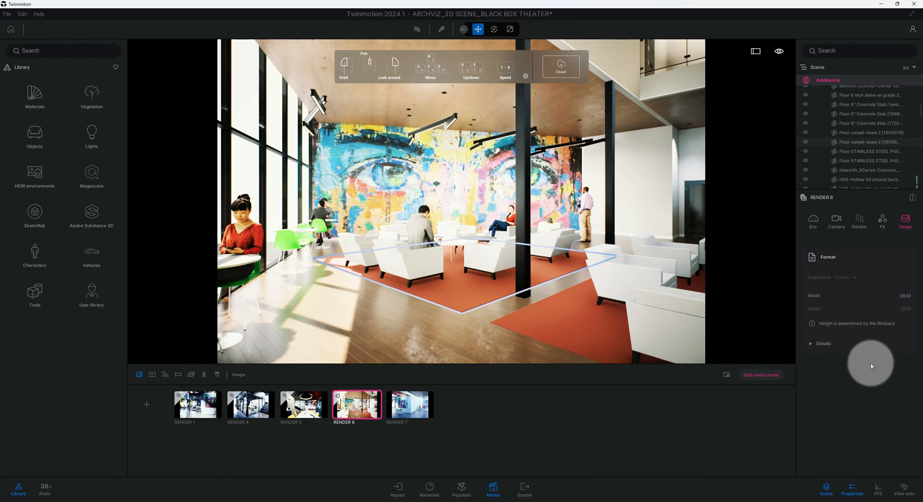
{"action": "left_click", "coordinate": [813, 222]}
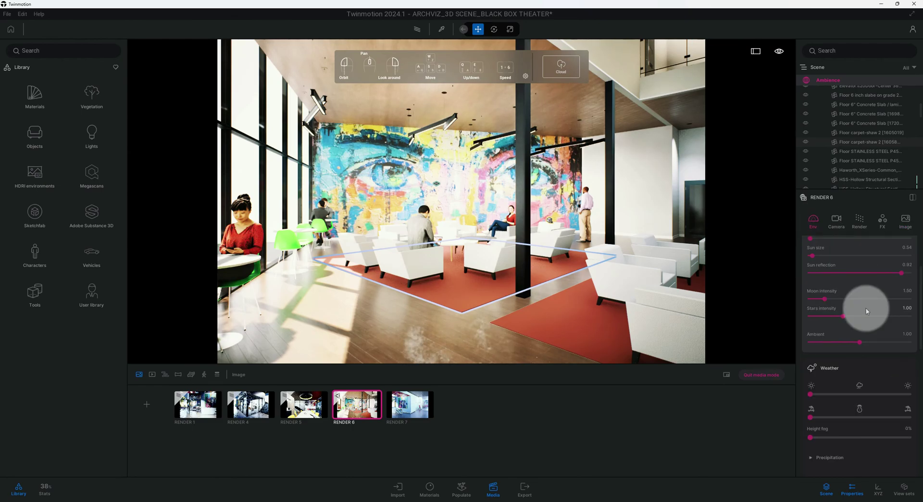